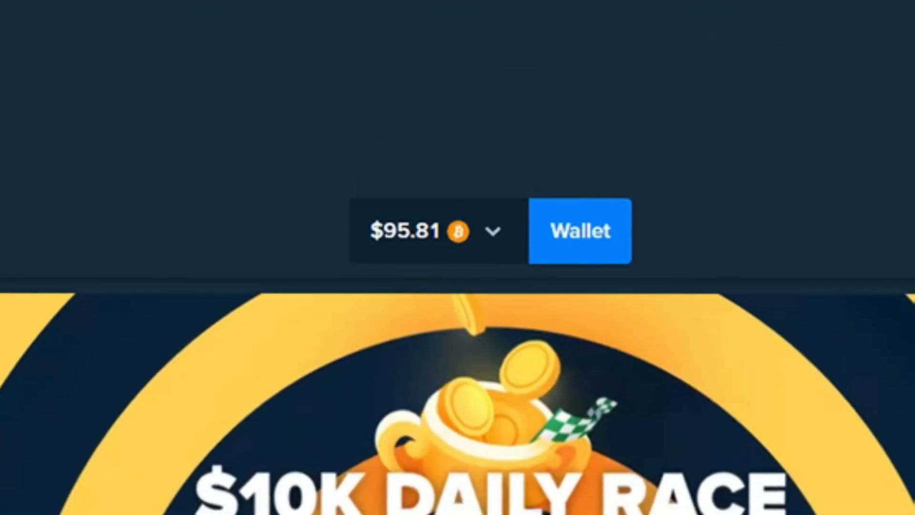
- Enter a $0.10 bet amount and 1000 bets in the Limbo autobet
{"action": "scroll", "scroll_direction": "down", "scroll_amount": 3}
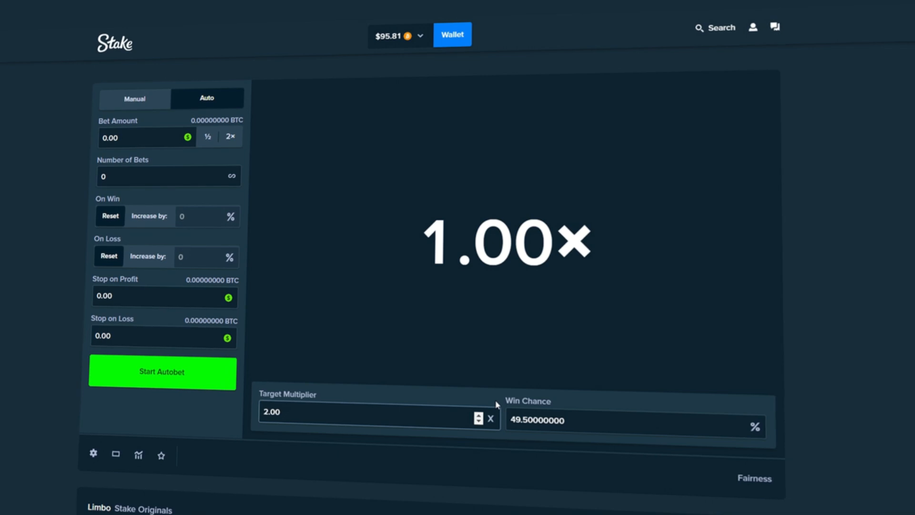
{"action": "left_click", "coordinate": [140, 137]}
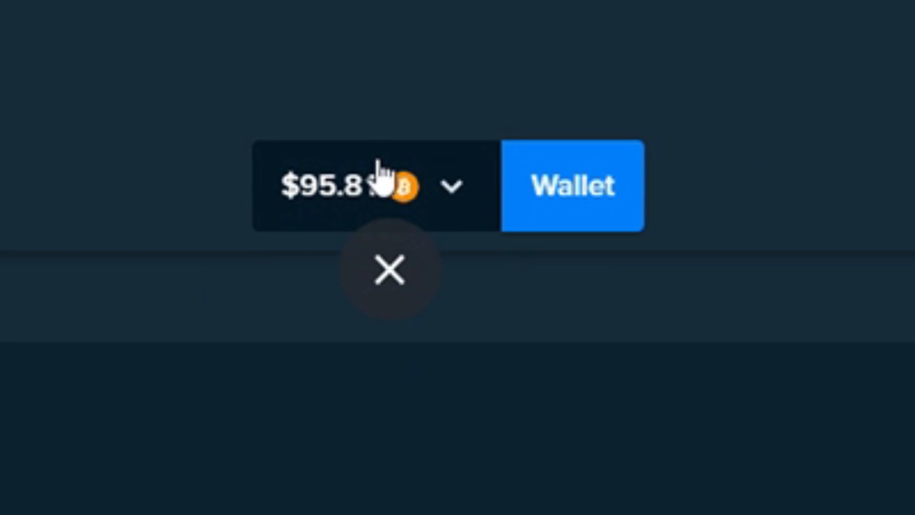
{"action": "left_click", "coordinate": [392, 273]}
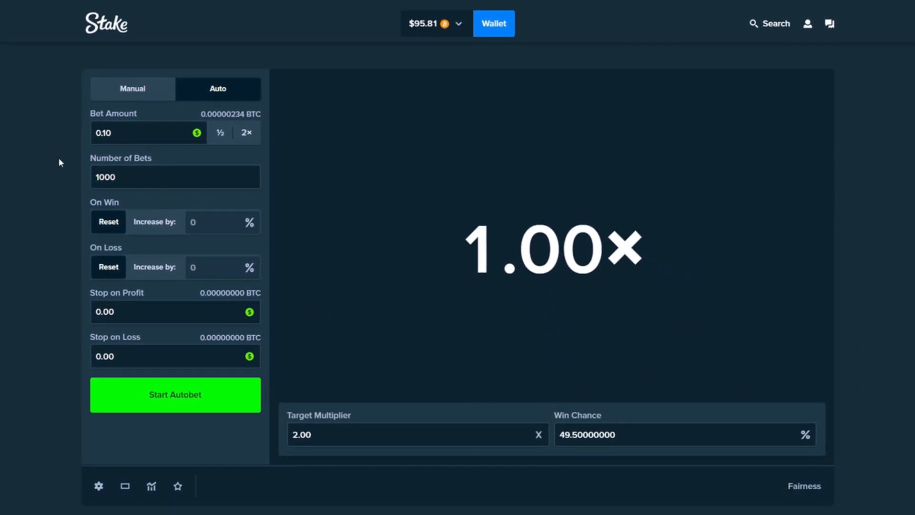
{"action": "mouse_move", "coordinate": [131, 253]}
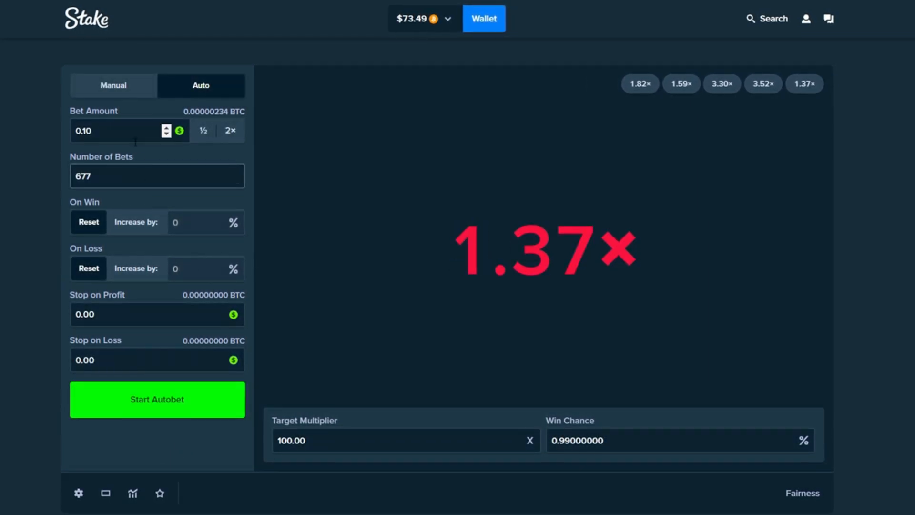
- Keep the 100x autobet at $0.15 running down to 408 bets remaining
{"action": "left_click", "coordinate": [117, 129]}
{"action": "type", "text": "0.15"}
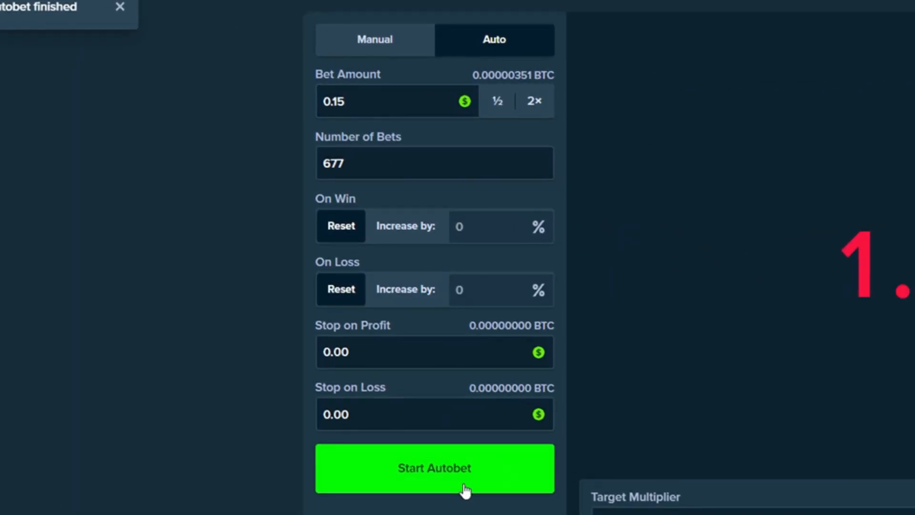
{"action": "left_click", "coordinate": [434, 467]}
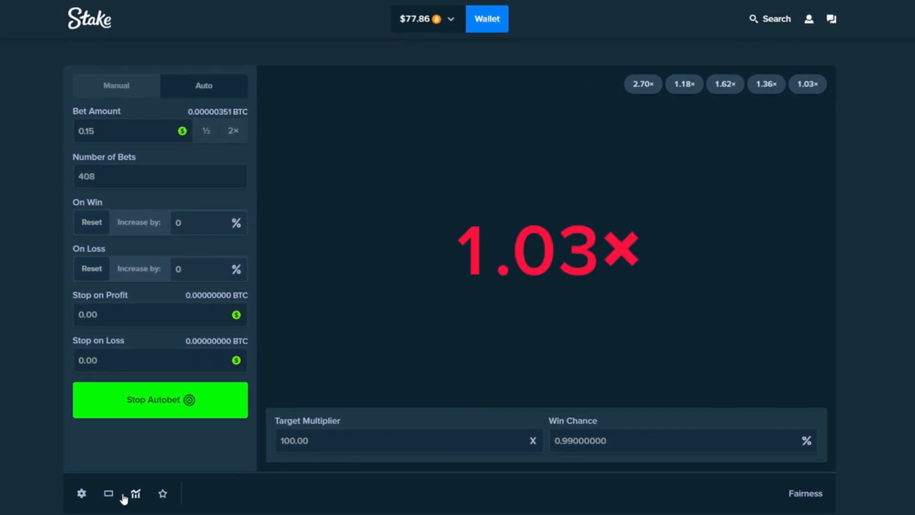
- Stop autobet at 379 bets left and close the Live Stats popup
{"action": "left_click", "coordinate": [135, 493]}
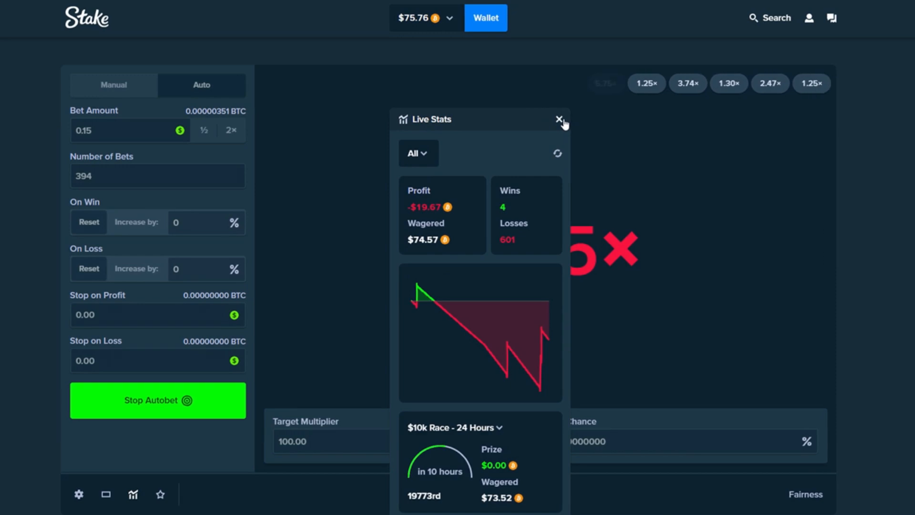
{"action": "left_click", "coordinate": [558, 119]}
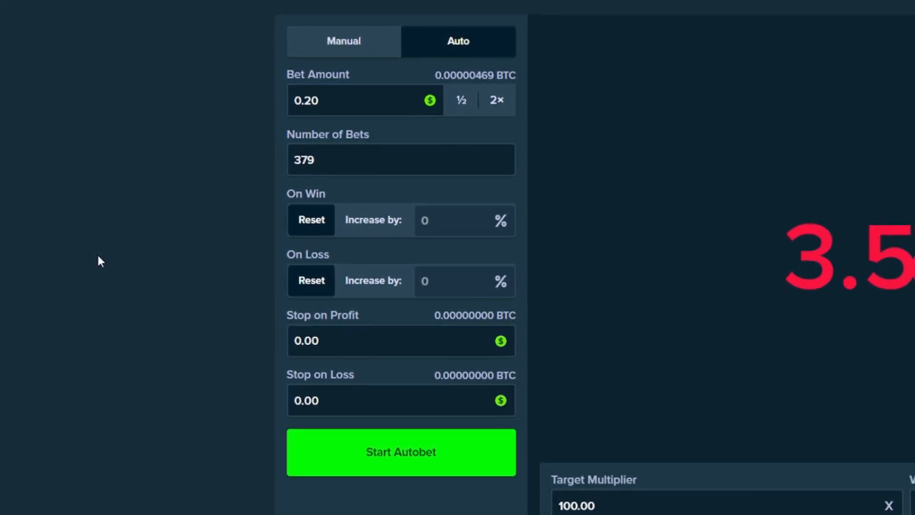
- Resume 100x autobetting at $0.20 until 172 bets remain
{"action": "left_click", "coordinate": [361, 99]}
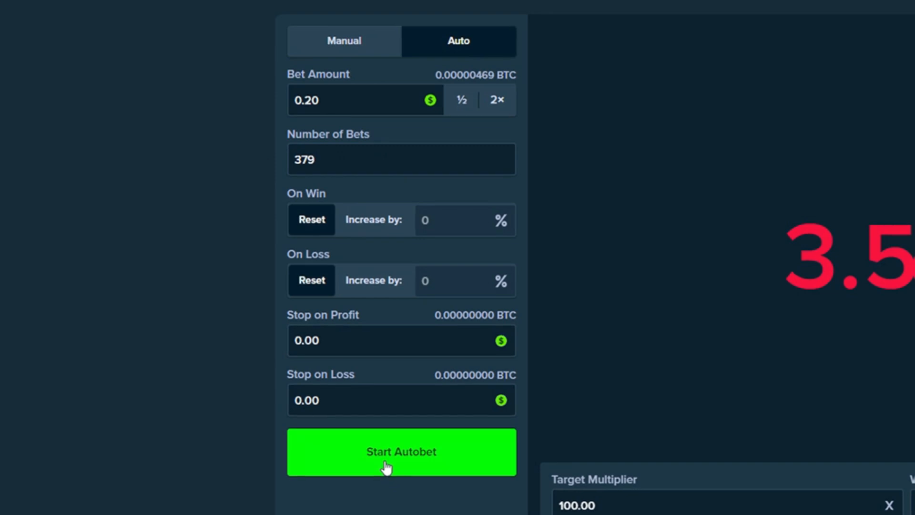
{"action": "left_click", "coordinate": [401, 452]}
{"action": "type", "text": "0.25"}
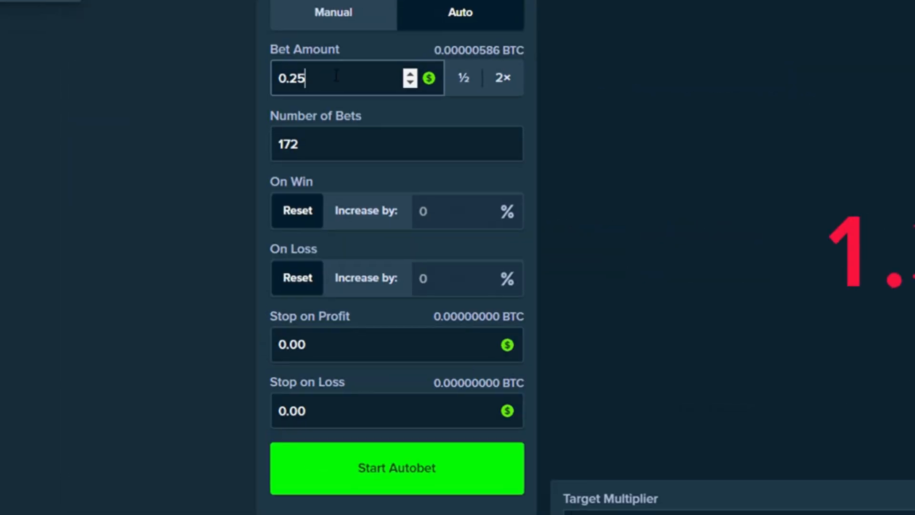
- Run the last bets at $0.25, then show live stats with -$16.51 profit
{"action": "left_click", "coordinate": [396, 468]}
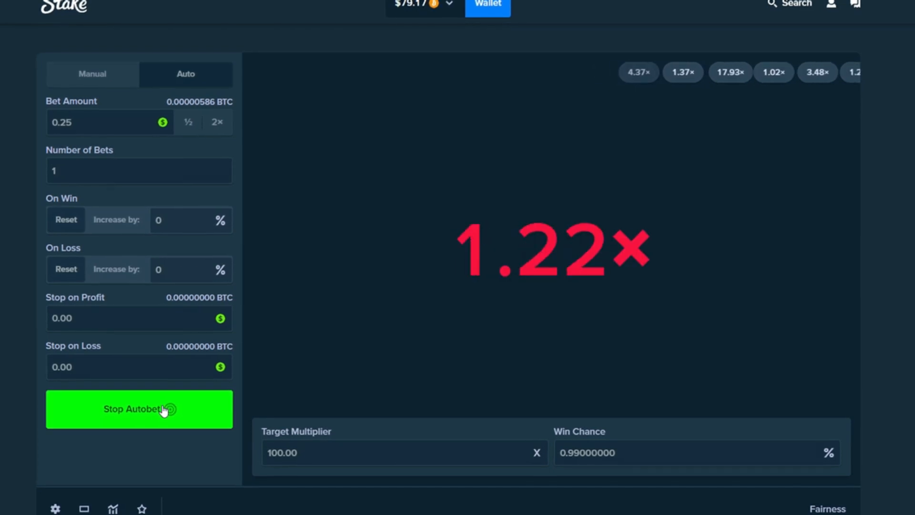
{"action": "left_click", "coordinate": [138, 409]}
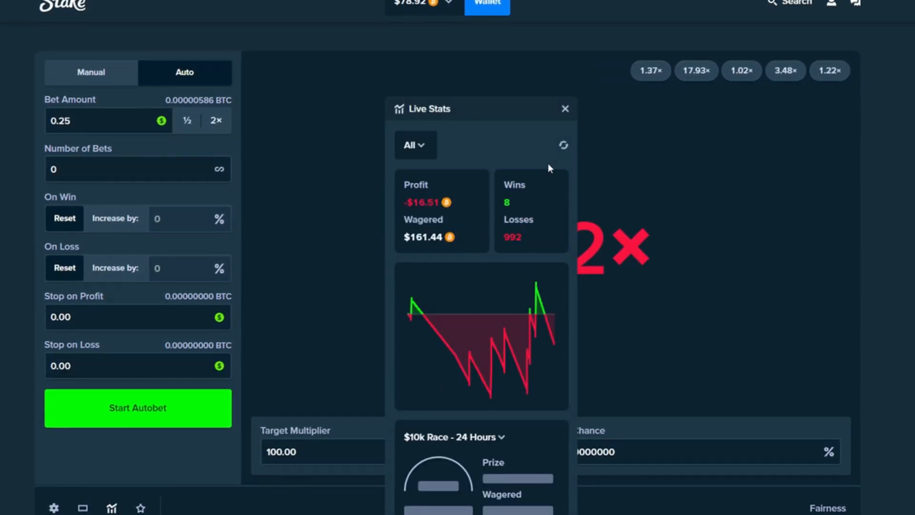